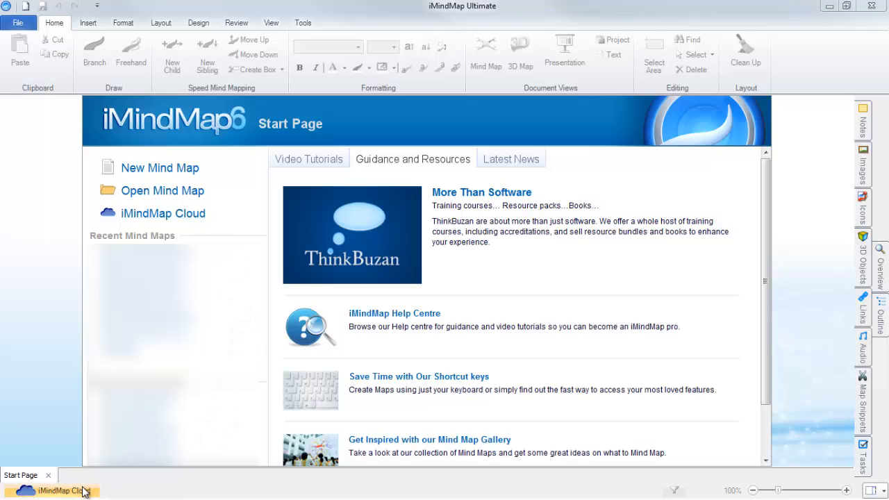
{"action": "mouse_move", "coordinate": [96, 495]}
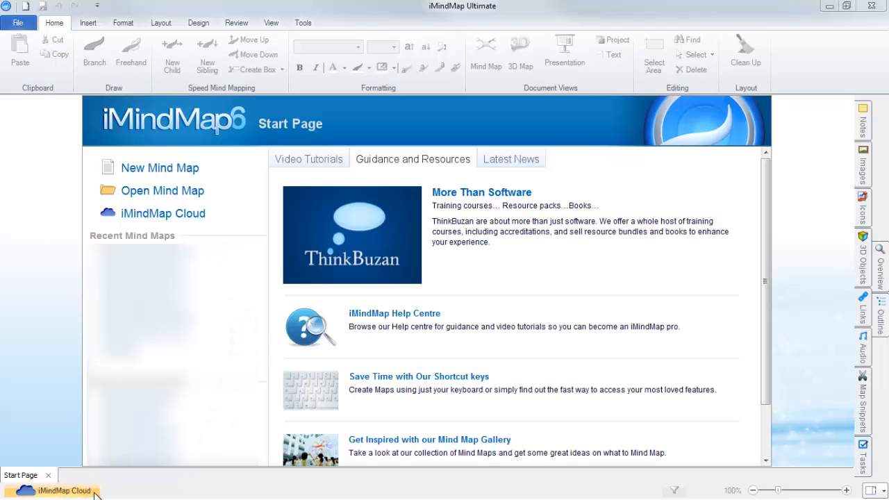
{"action": "mouse_move", "coordinate": [164, 214]}
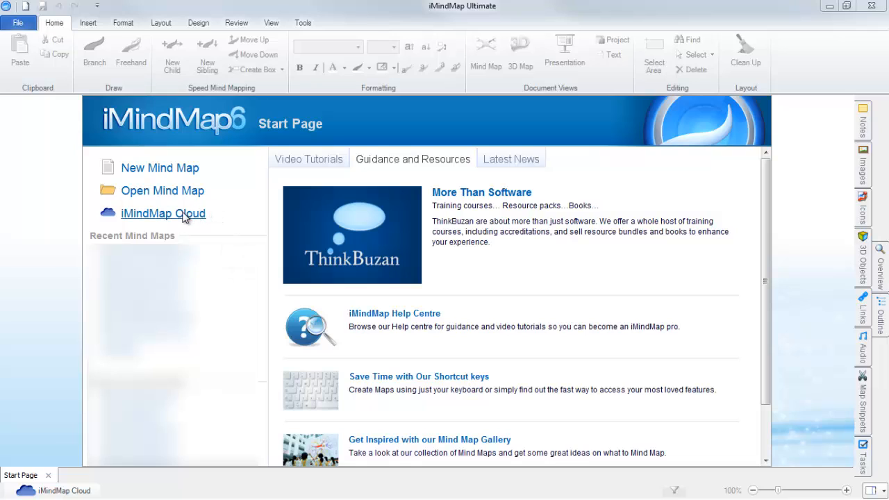
{"action": "left_click", "coordinate": [164, 214]}
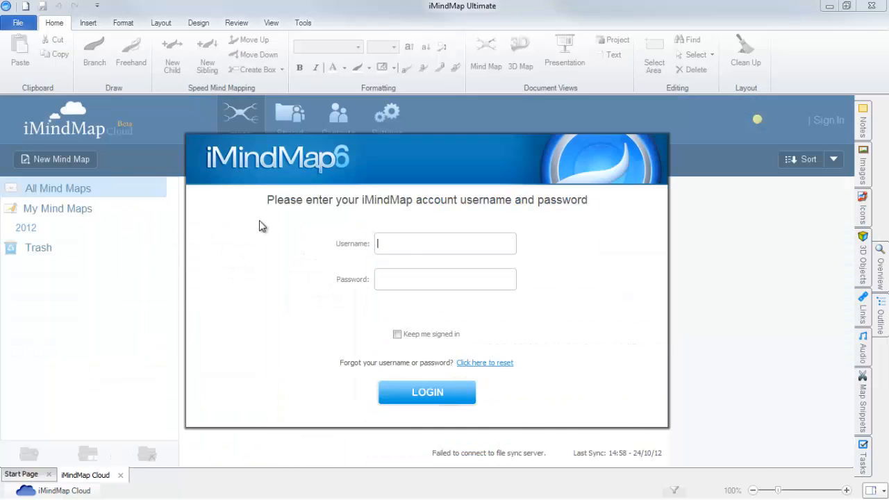
{"action": "mouse_move", "coordinate": [303, 236]}
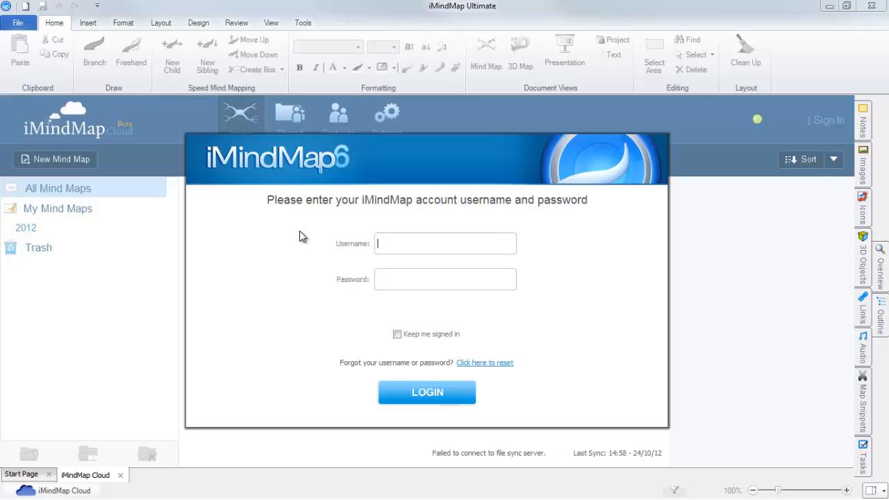
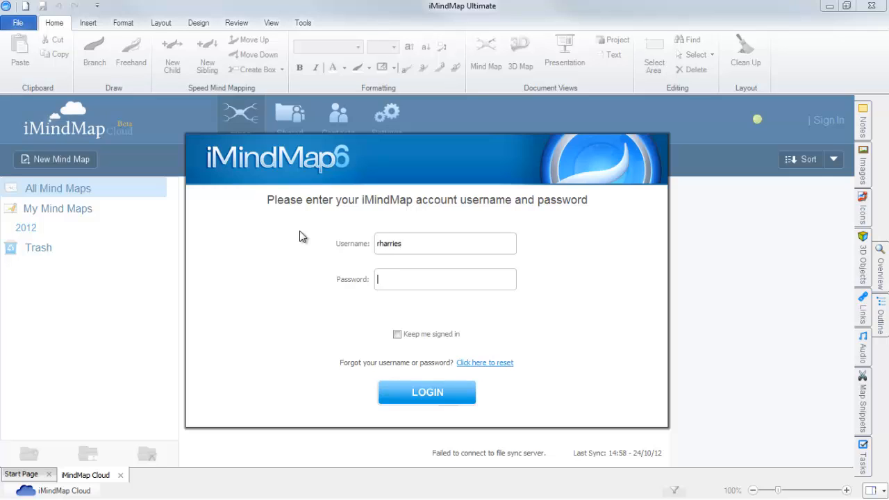
{"action": "type", "text": "password"}
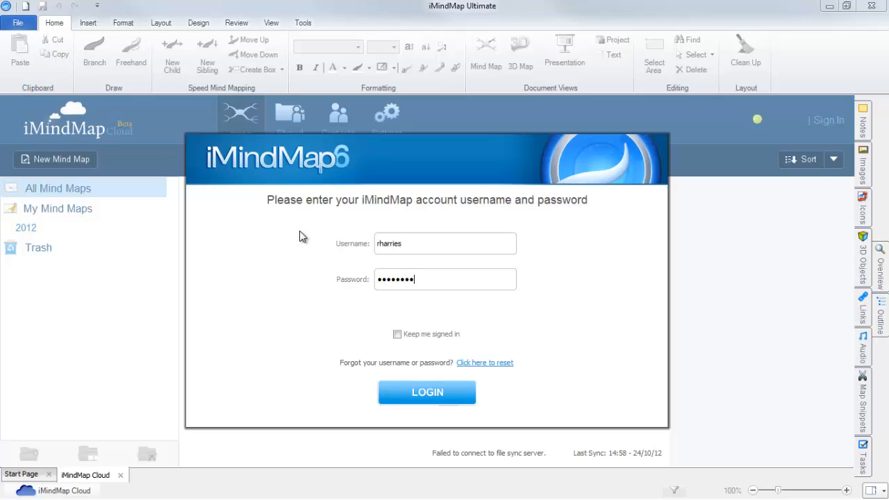
{"action": "left_click", "coordinate": [427, 392]}
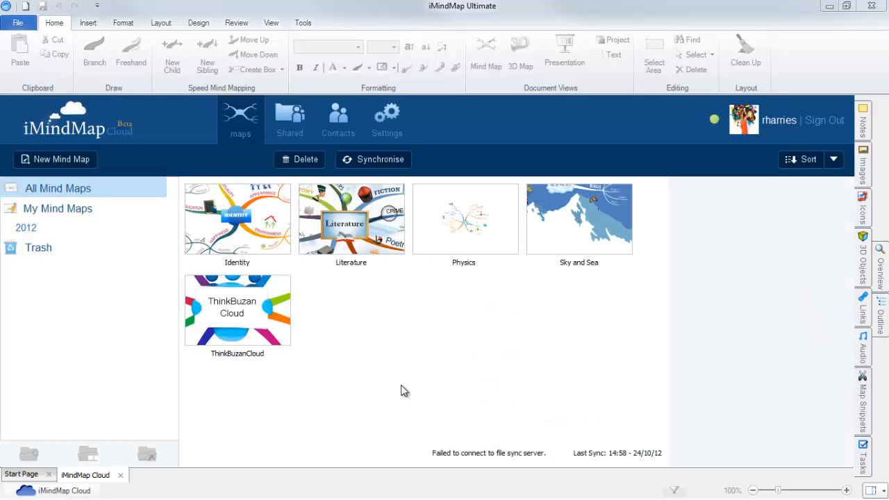
{"action": "mouse_move", "coordinate": [381, 307]}
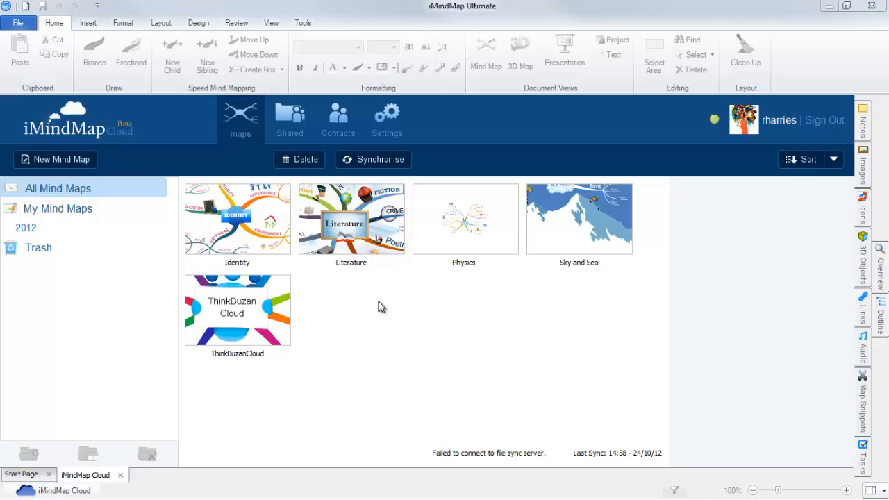
{"action": "mouse_move", "coordinate": [403, 338]}
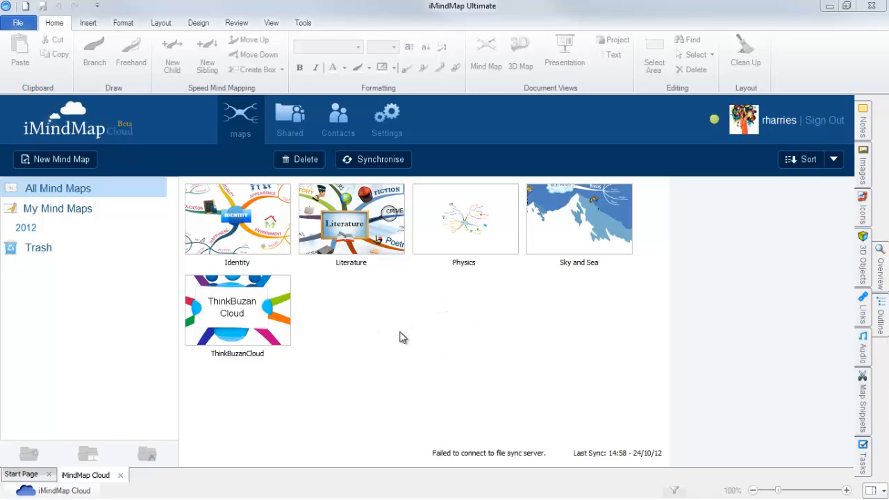
{"action": "mouse_move", "coordinate": [425, 322]}
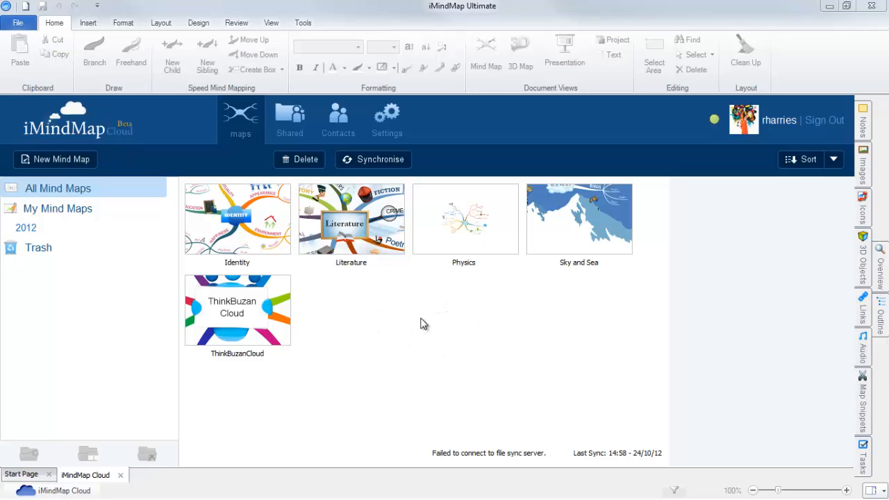
{"action": "mouse_move", "coordinate": [241, 113]}
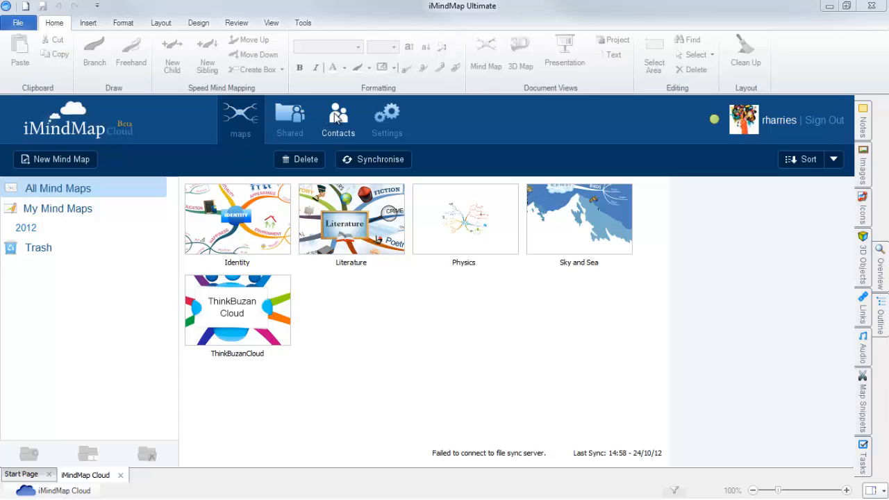
{"action": "mouse_move", "coordinate": [451, 345]}
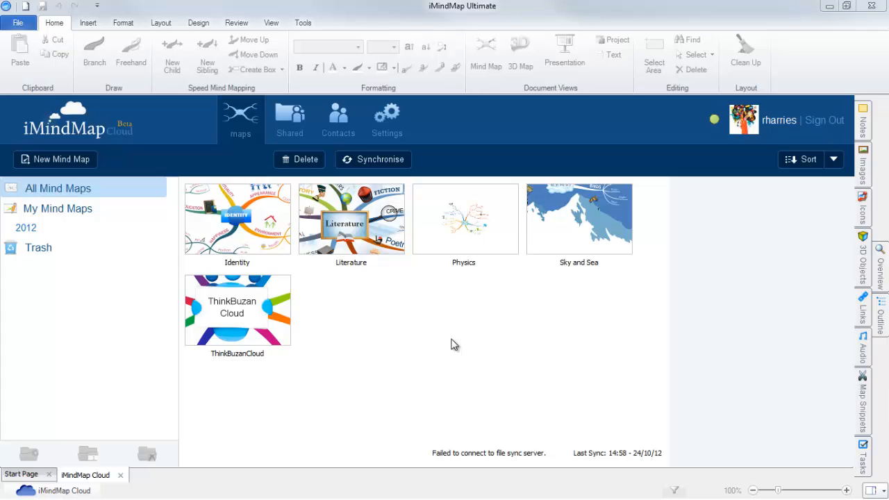
Begin a new mind map from the cloud library toolbar
{"action": "left_click", "coordinate": [61, 158]}
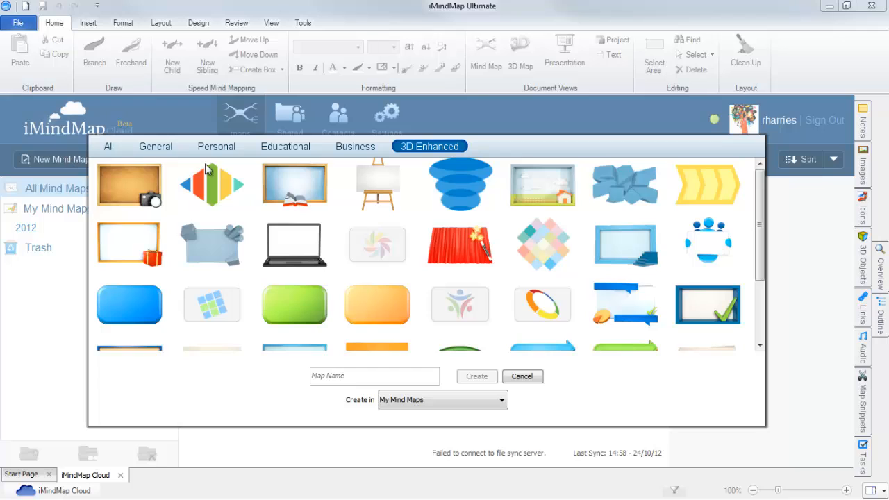
Create 'My Mind Map' from the chalkboard-and-book template
{"action": "left_click", "coordinate": [294, 183]}
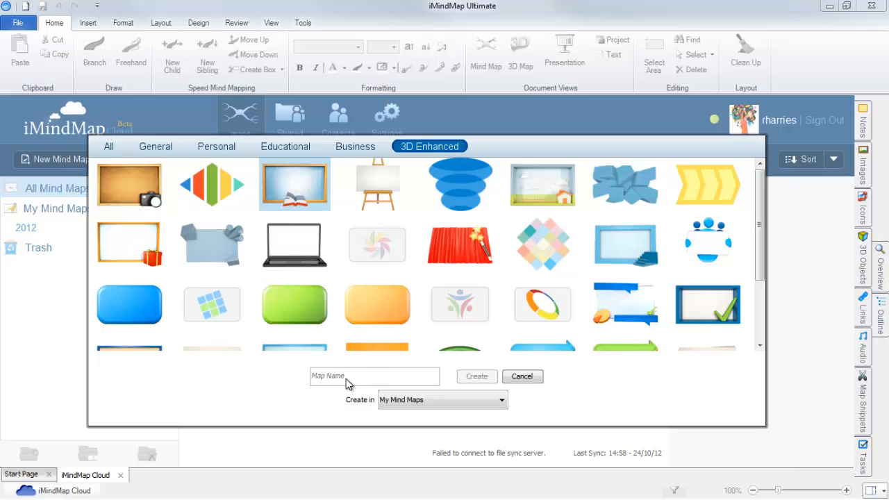
{"action": "left_click", "coordinate": [375, 375]}
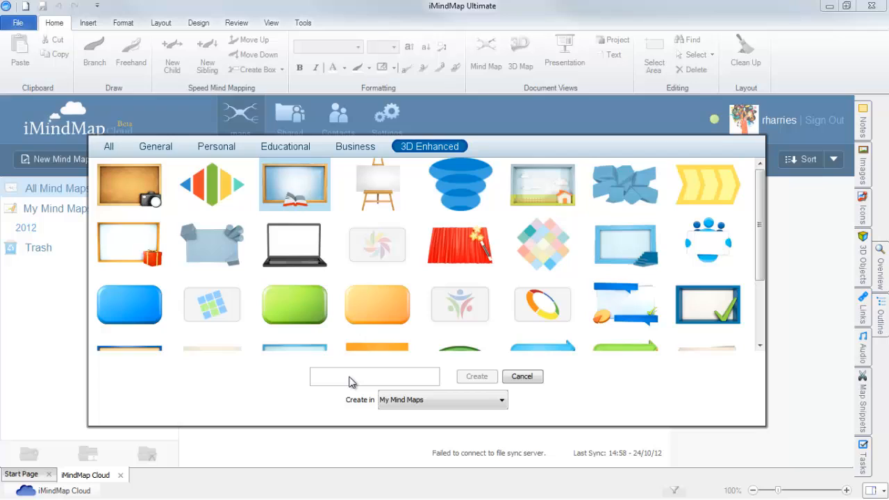
{"action": "type", "text": "My Mind Map"}
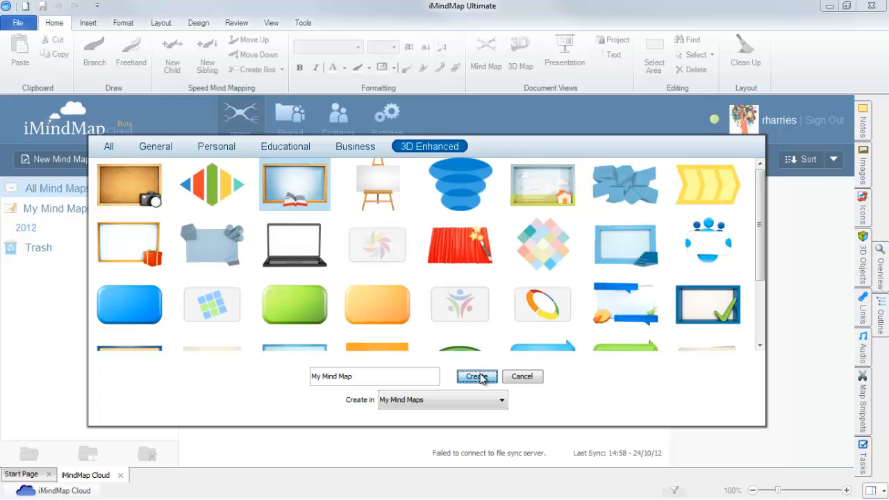
{"action": "left_click", "coordinate": [477, 375]}
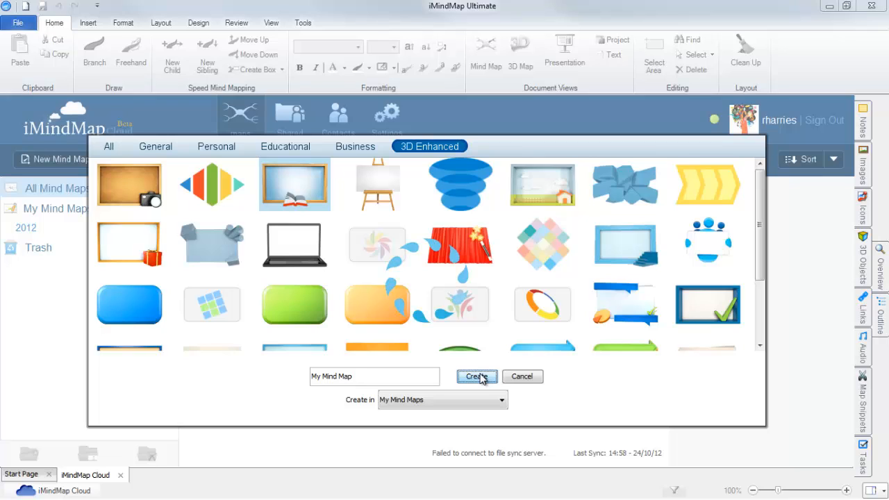
{"action": "left_click", "coordinate": [476, 377]}
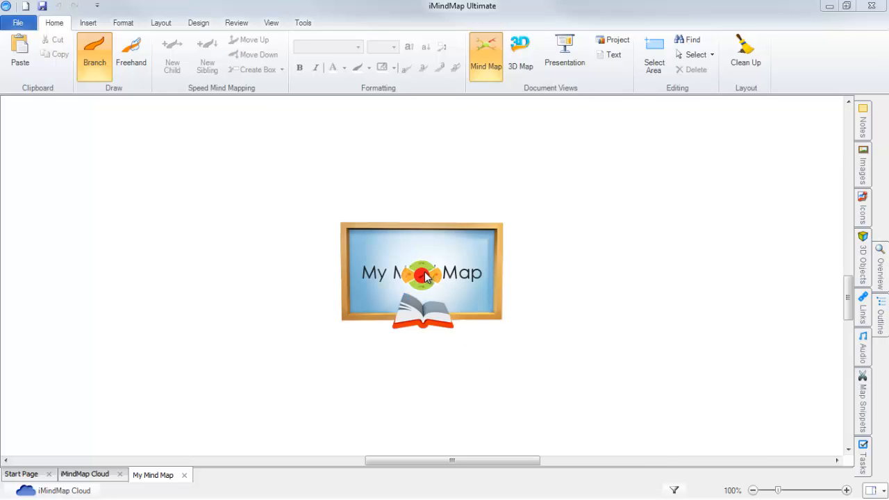
Draw a branch from the central image, label BRANCH 2, and save the map to the cloud
{"action": "left_click_drag", "start_coordinate": [422, 272], "coordinate": [589, 170]}
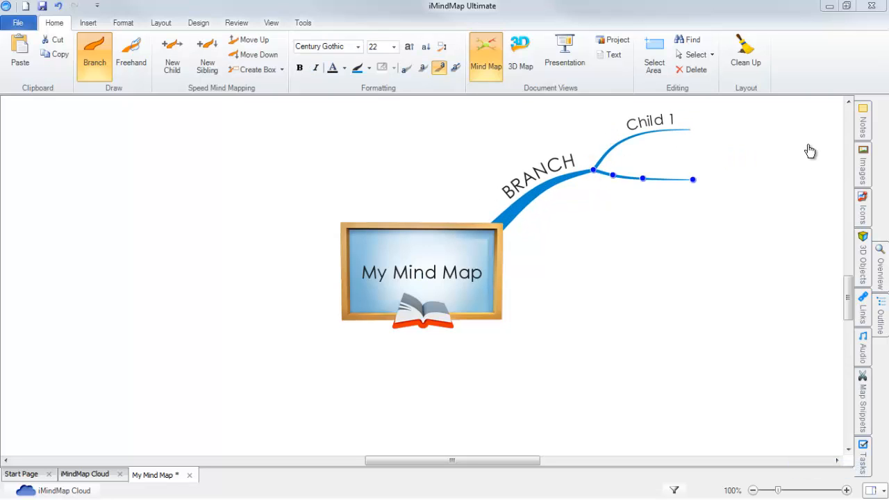
{"action": "type", "text": "BRANCH 2"}
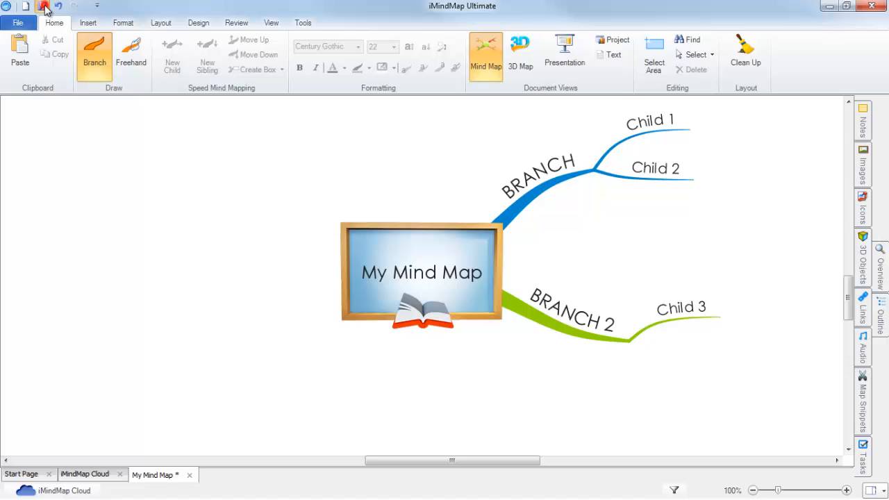
{"action": "left_click", "coordinate": [42, 6]}
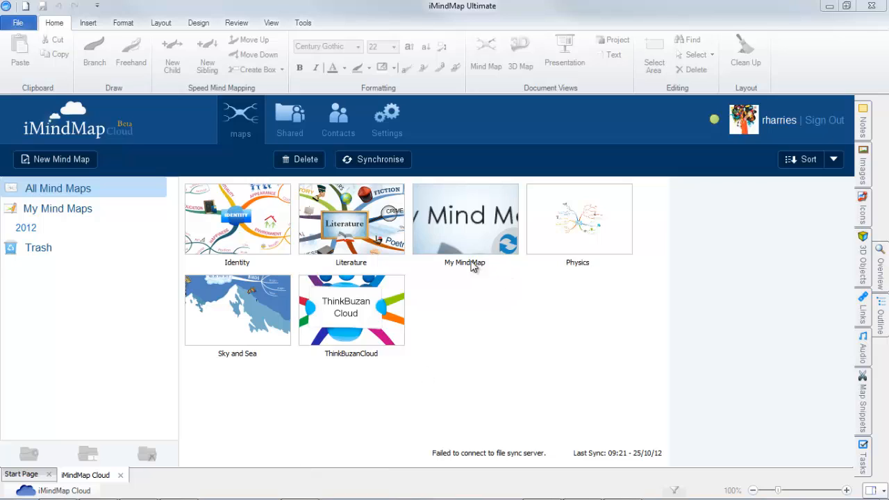
Synchronise the cloud library so My Mind Map's thumbnail updates
{"action": "left_click", "coordinate": [380, 159]}
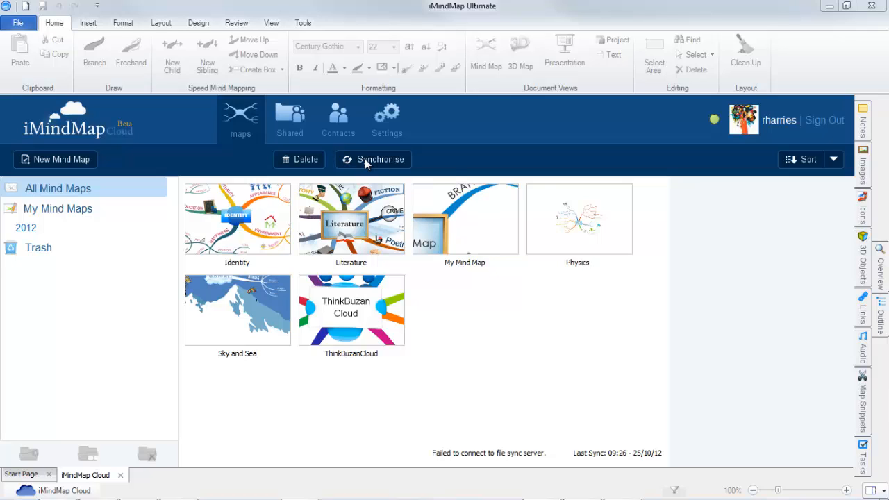
Compare details of My Mind Map and Physics, then show the Identity map's details
{"action": "left_click", "coordinate": [464, 220]}
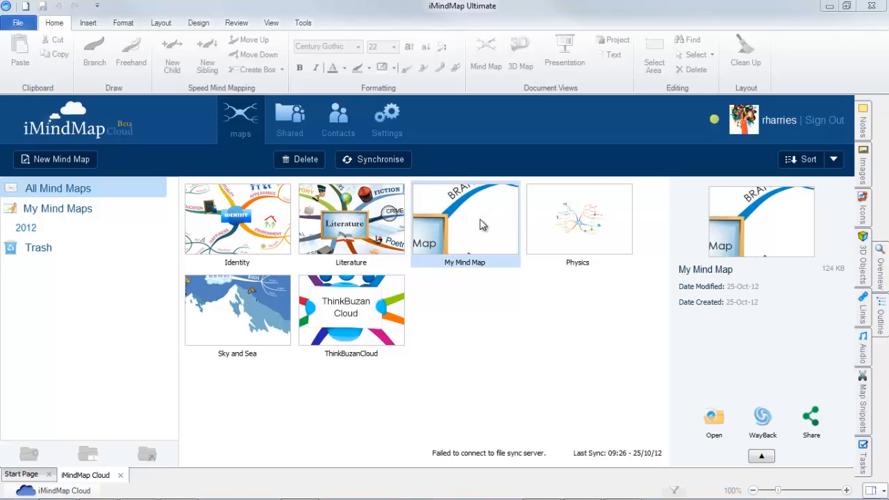
{"action": "mouse_move", "coordinate": [445, 315]}
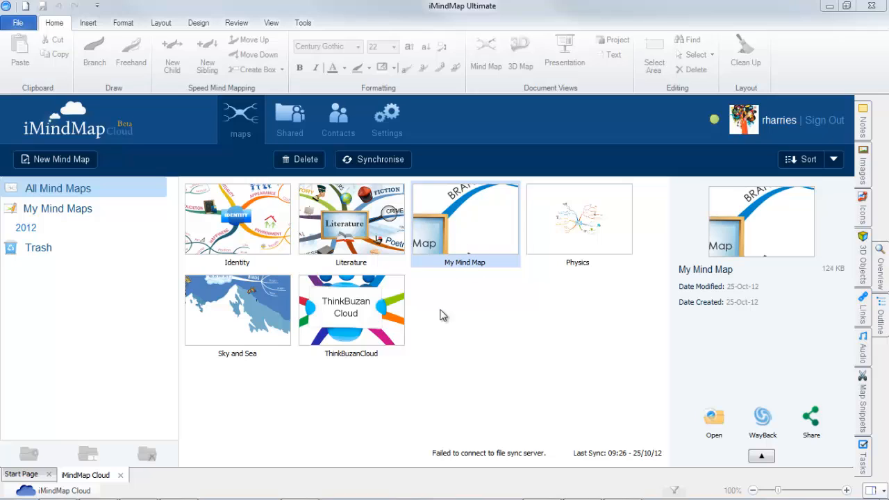
{"action": "mouse_move", "coordinate": [464, 364]}
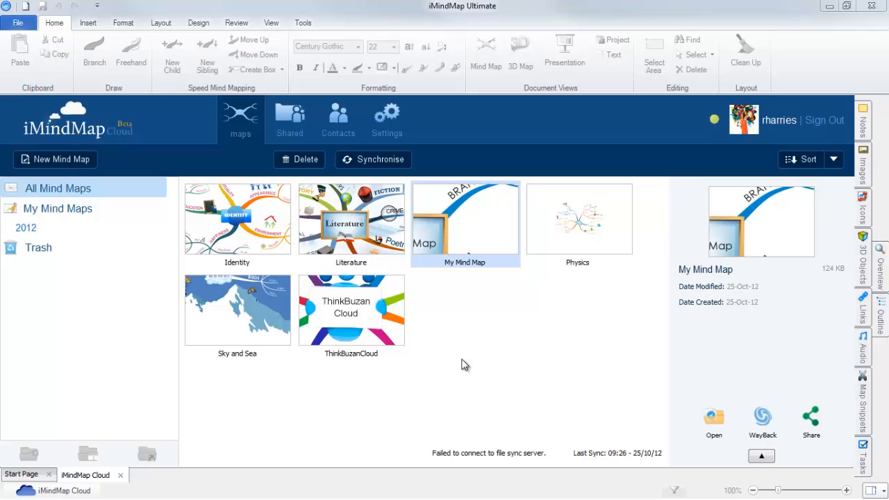
{"action": "left_click", "coordinate": [578, 219]}
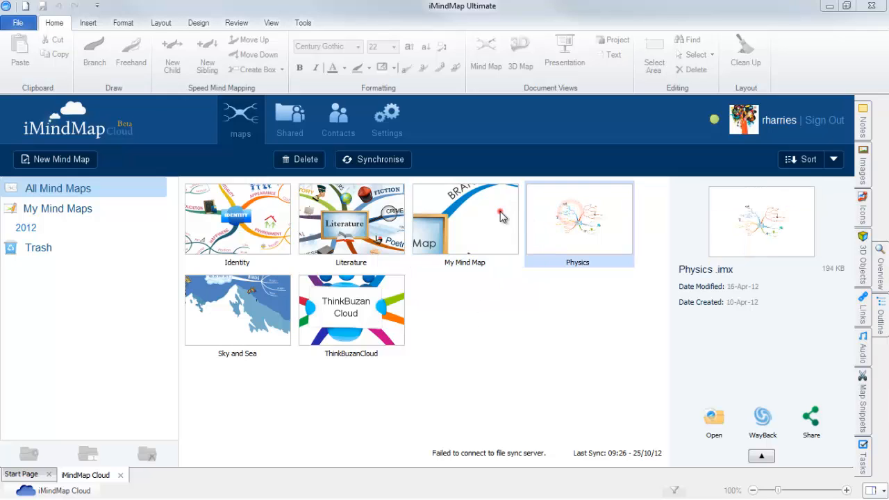
{"action": "left_click", "coordinate": [464, 219]}
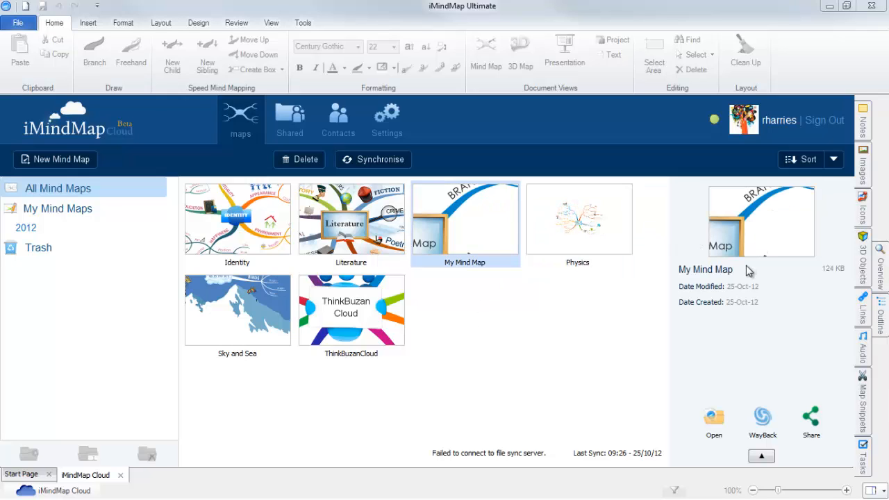
{"action": "mouse_move", "coordinate": [770, 290]}
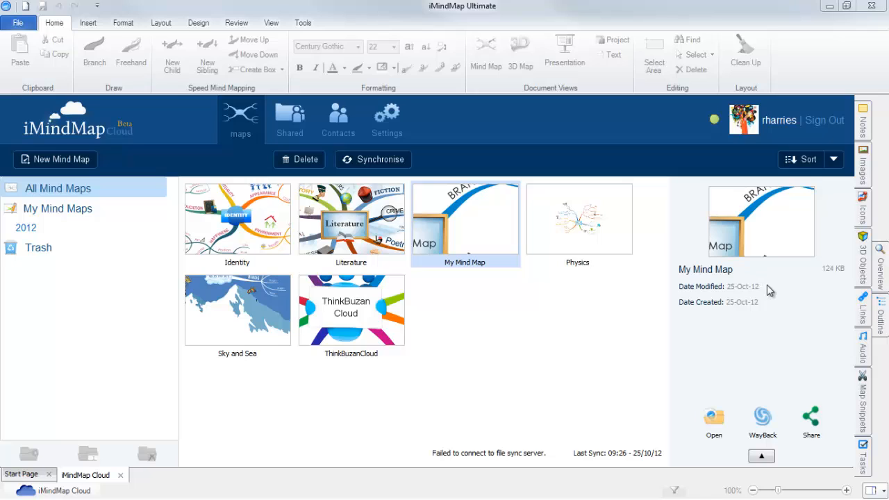
{"action": "mouse_move", "coordinate": [758, 306]}
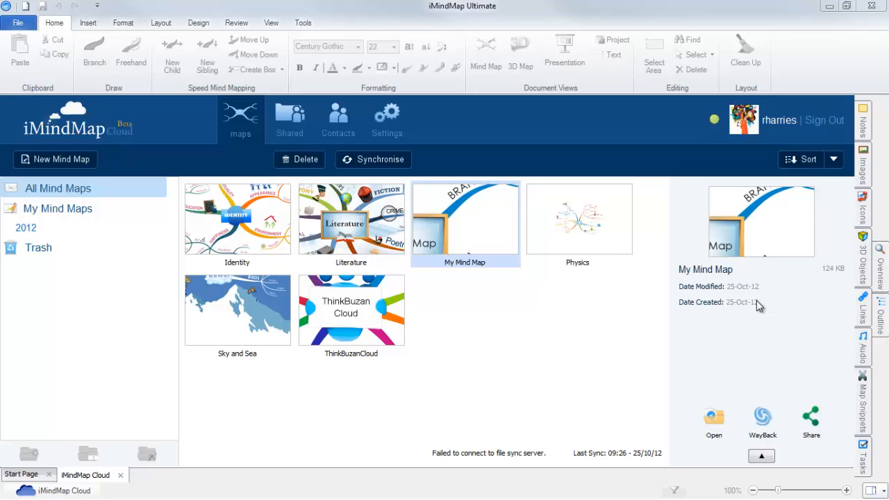
{"action": "mouse_move", "coordinate": [497, 344]}
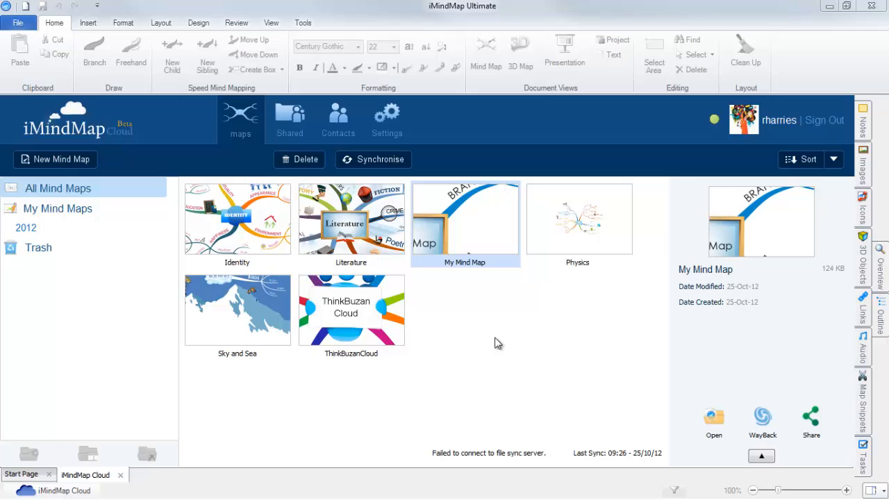
{"action": "left_click", "coordinate": [236, 220]}
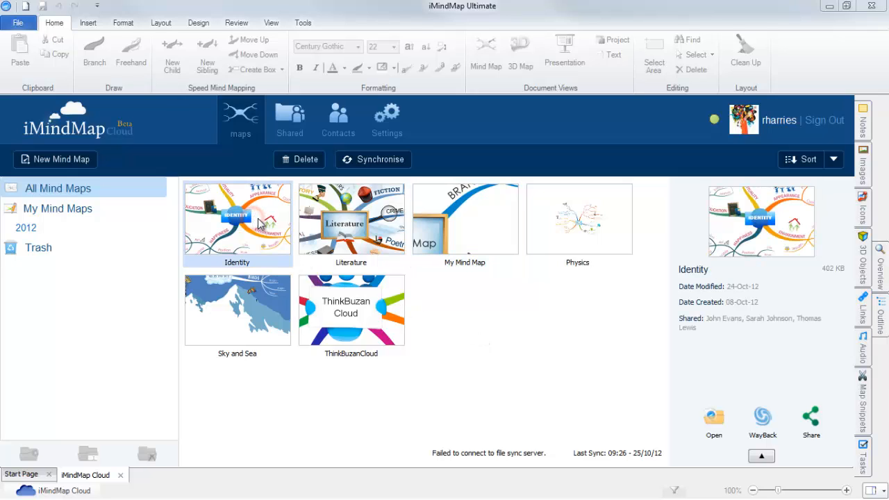
{"action": "mouse_move", "coordinate": [761, 327]}
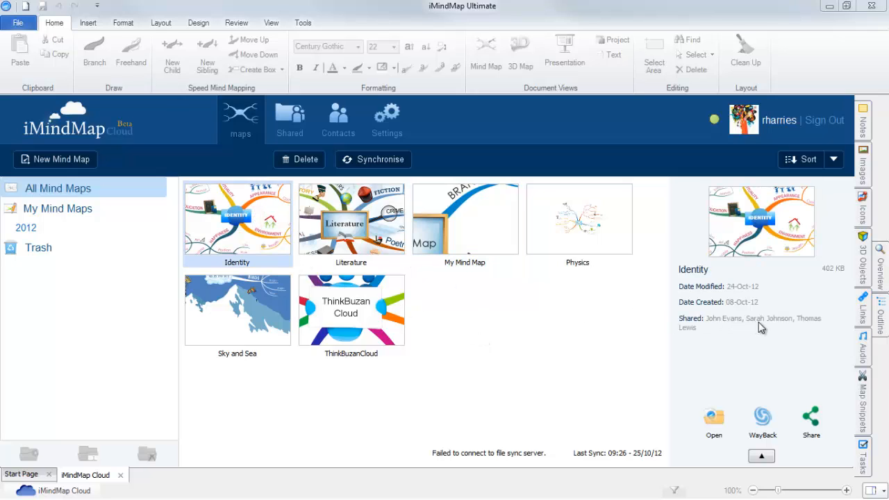
{"action": "mouse_move", "coordinate": [725, 331]}
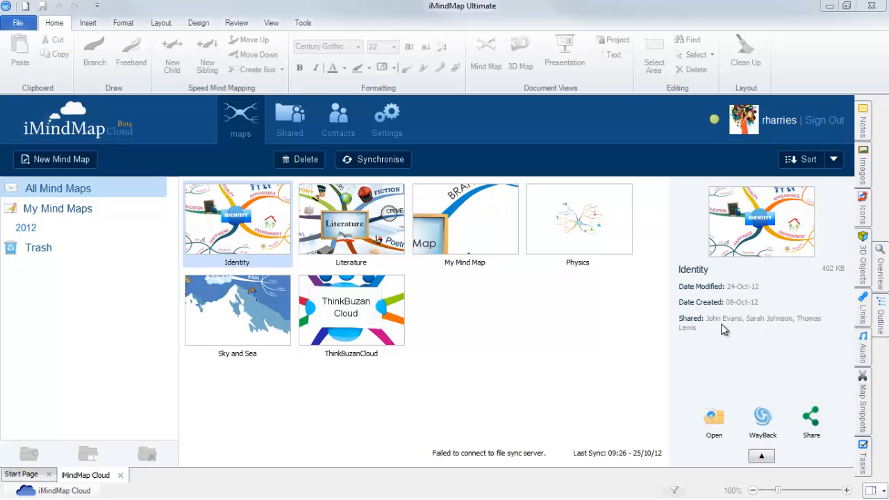
{"action": "mouse_move", "coordinate": [258, 250]}
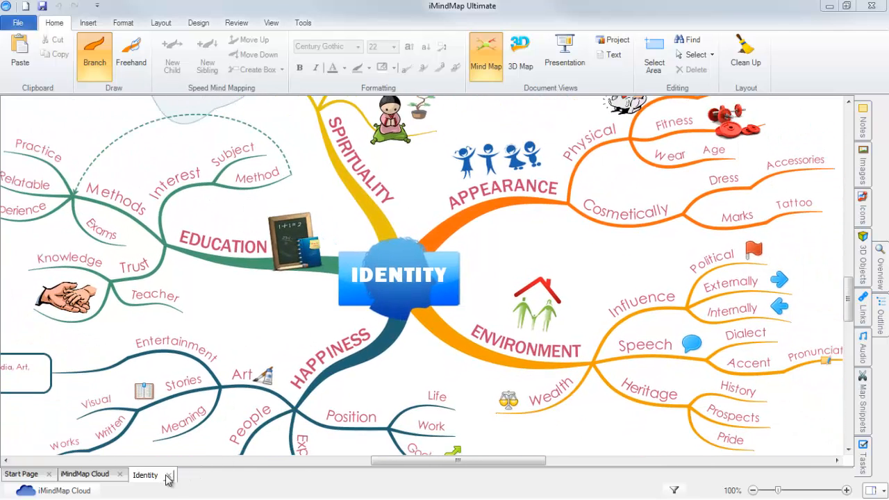
{"action": "mouse_move", "coordinate": [169, 479]}
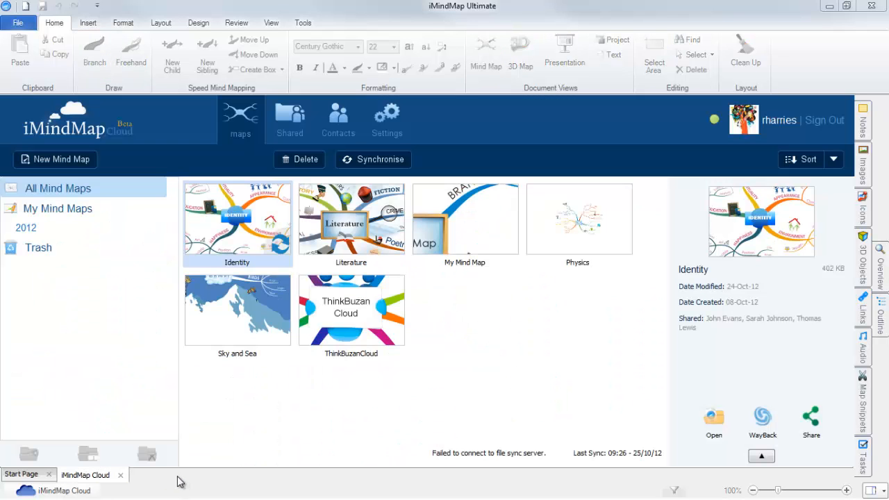
Delete the Physics map and return to the Identity map's details
{"action": "left_click", "coordinate": [578, 220]}
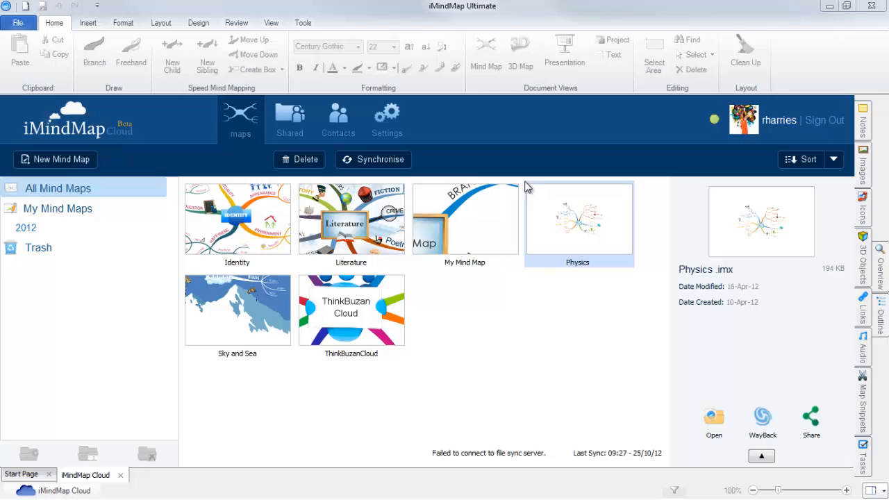
{"action": "left_click", "coordinate": [300, 159]}
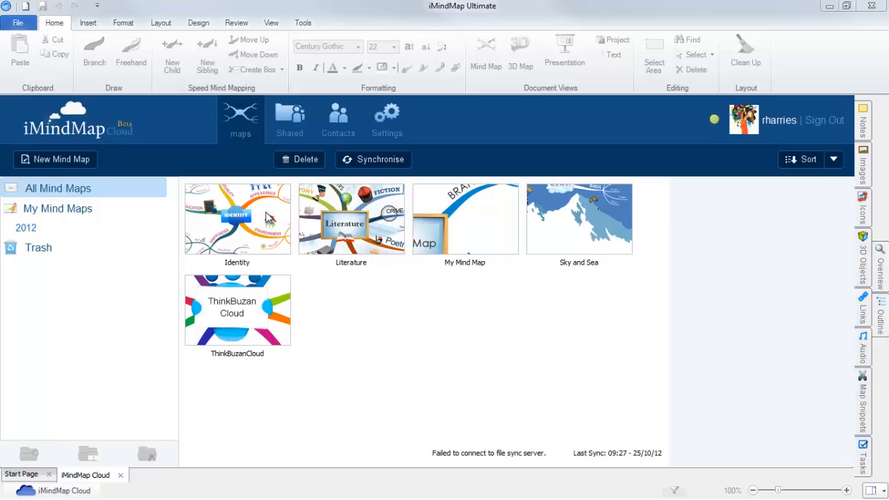
{"action": "left_click", "coordinate": [236, 218]}
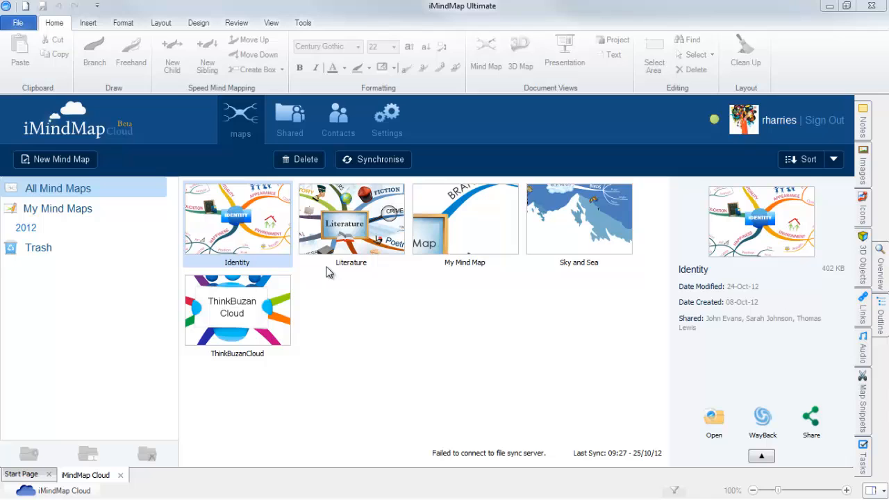
{"action": "mouse_move", "coordinate": [763, 422]}
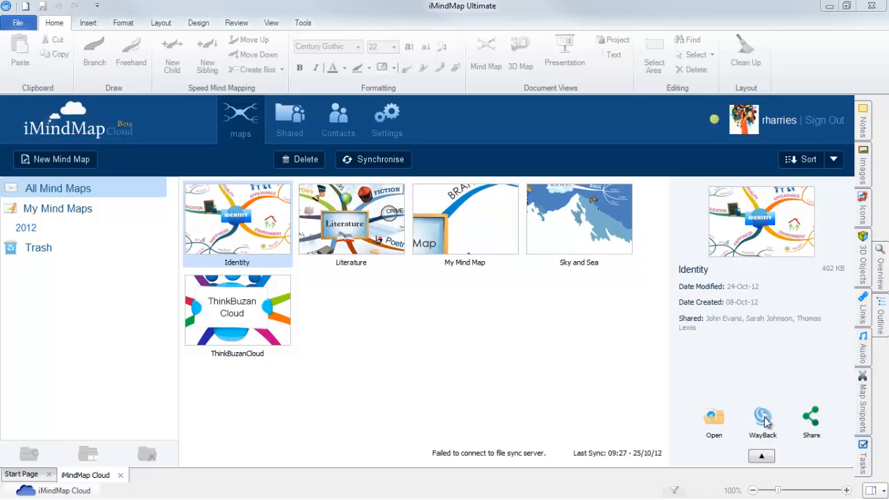
{"action": "mouse_move", "coordinate": [764, 419]}
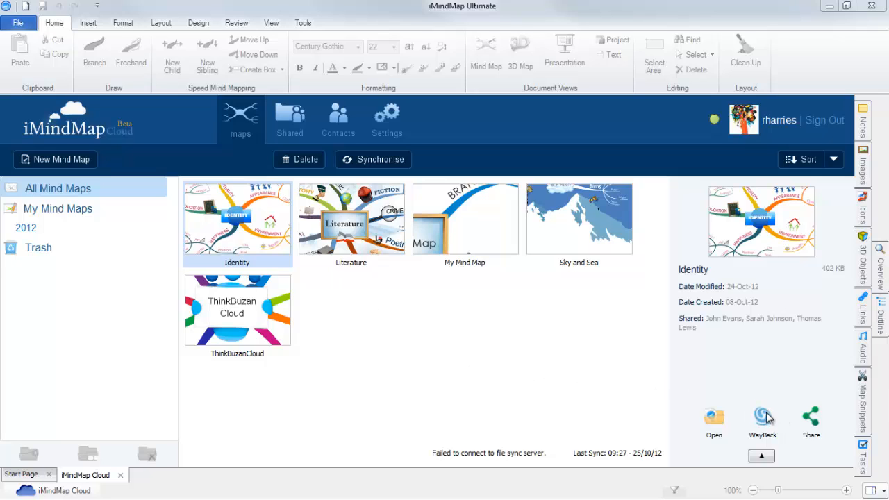
{"action": "left_click", "coordinate": [761, 422]}
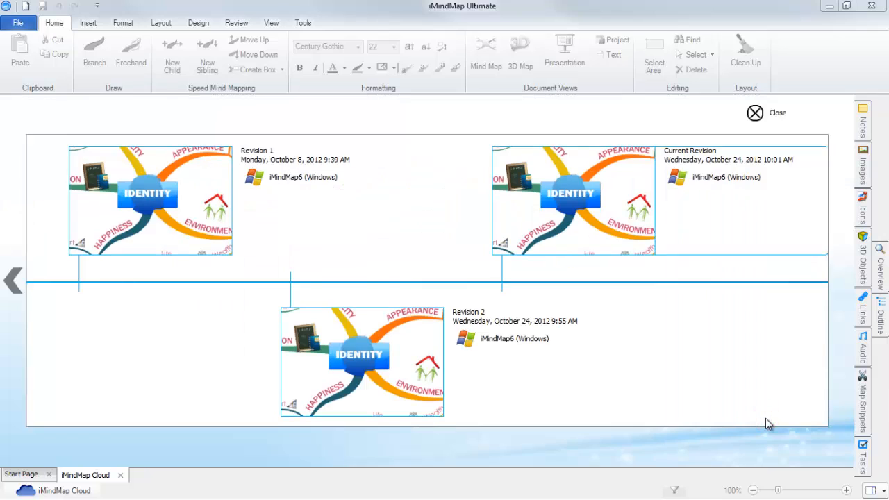
{"action": "mouse_move", "coordinate": [705, 206]}
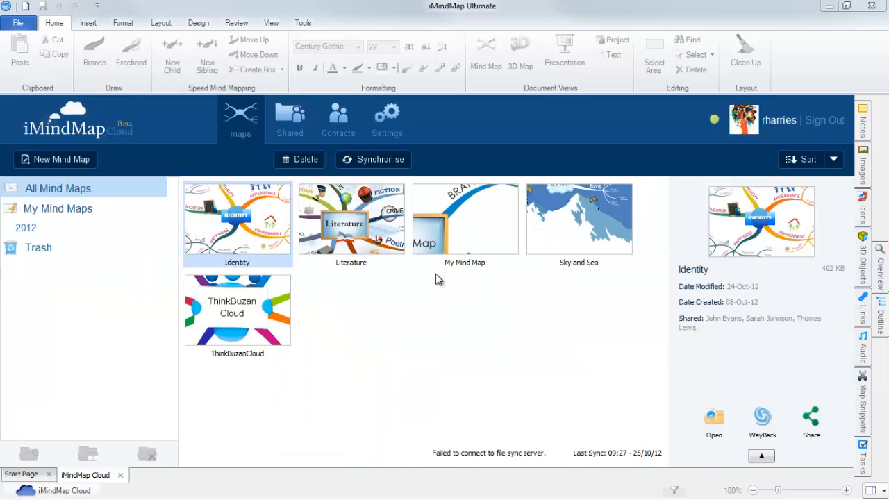
Select My Mind Map and bring up its Select Shares contact list
{"action": "left_click", "coordinate": [350, 220]}
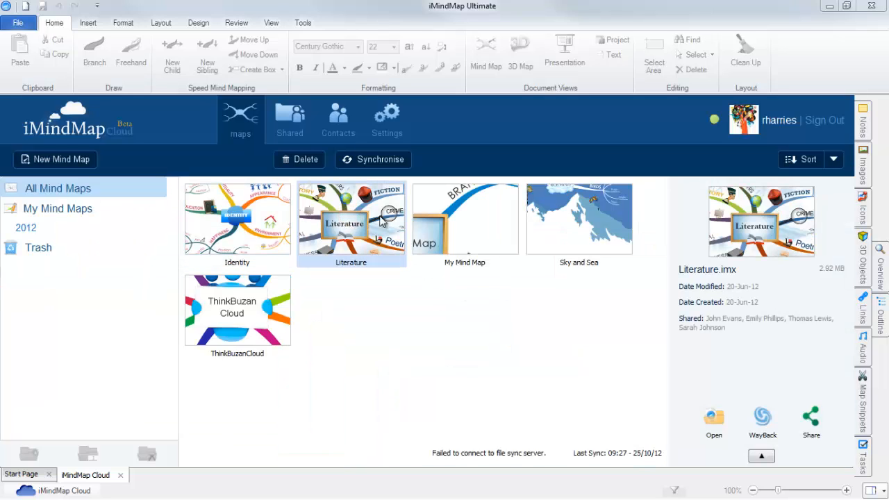
{"action": "left_click", "coordinate": [464, 223]}
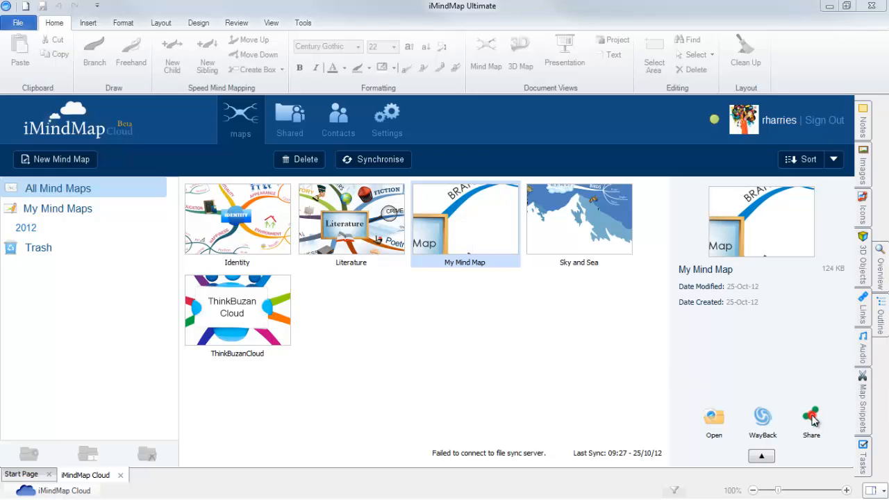
{"action": "left_click", "coordinate": [811, 416]}
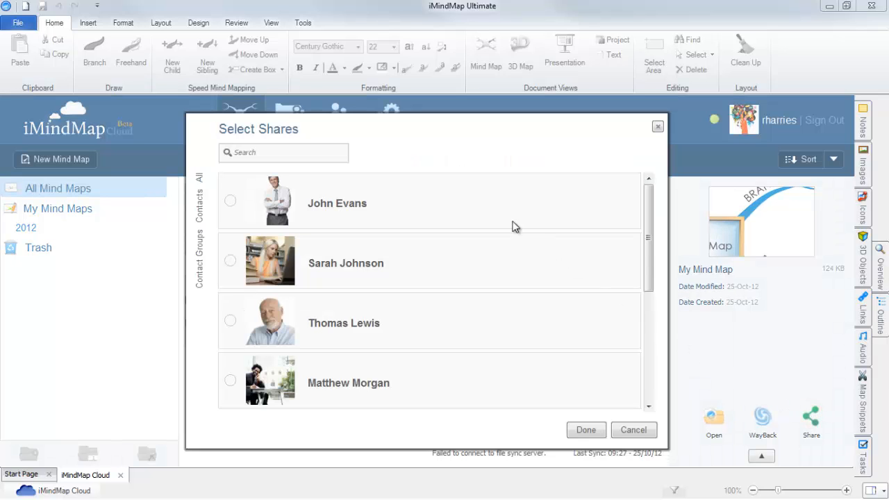
Share with four contacts: the first with edit access, the next two view-only, plus one more
{"action": "left_click", "coordinate": [230, 200]}
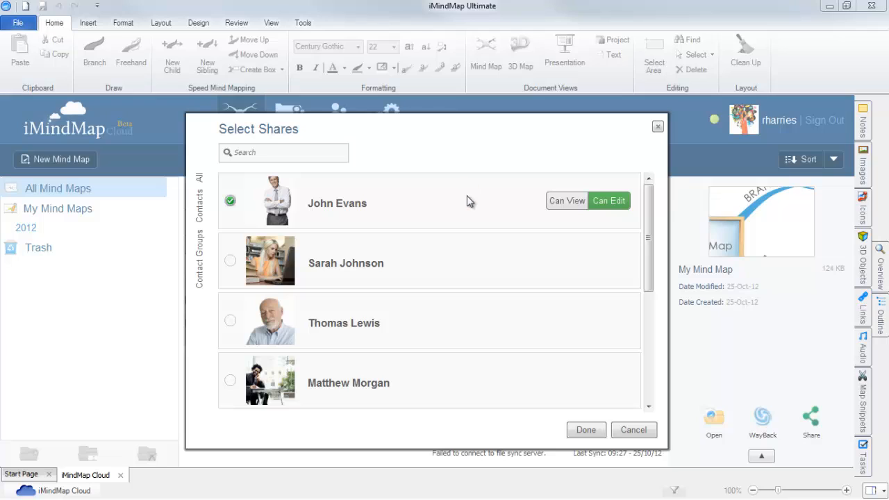
{"action": "left_click", "coordinate": [231, 261]}
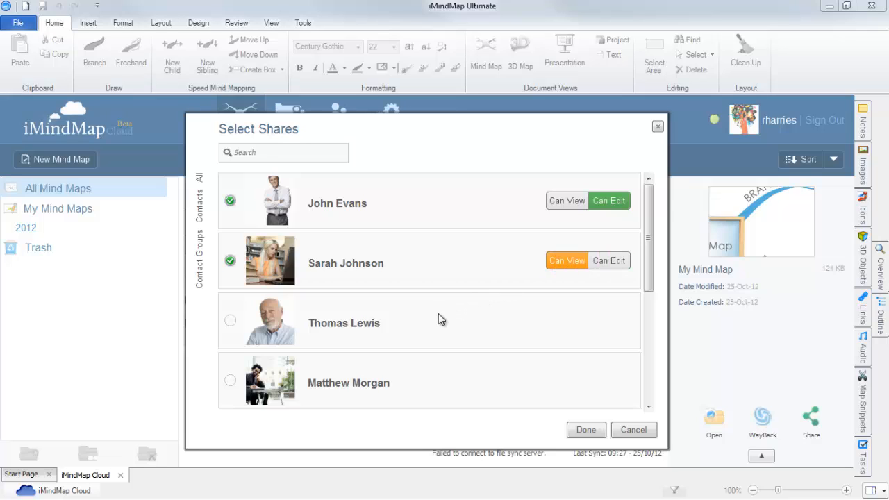
{"action": "left_click", "coordinate": [231, 319]}
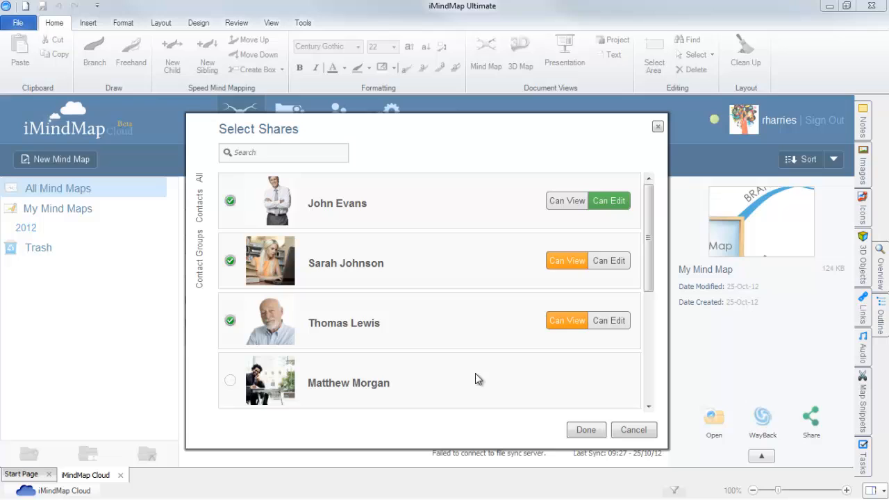
{"action": "left_click", "coordinate": [231, 380]}
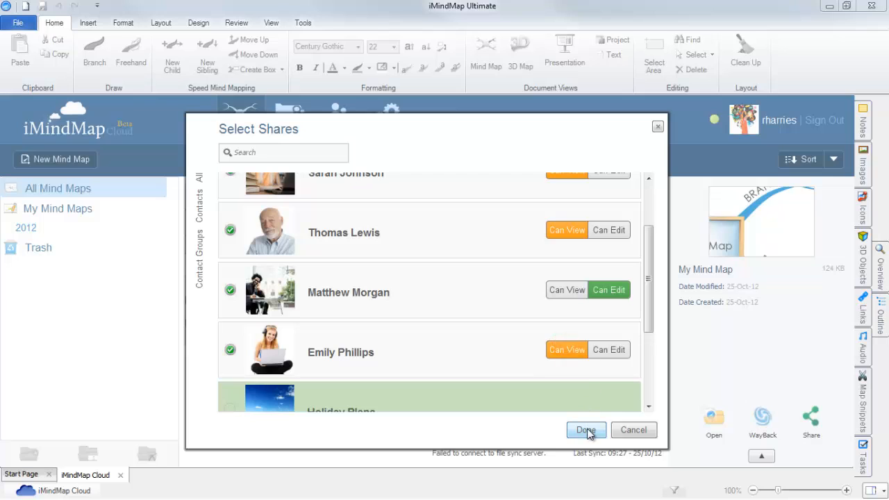
{"action": "left_click", "coordinate": [586, 430]}
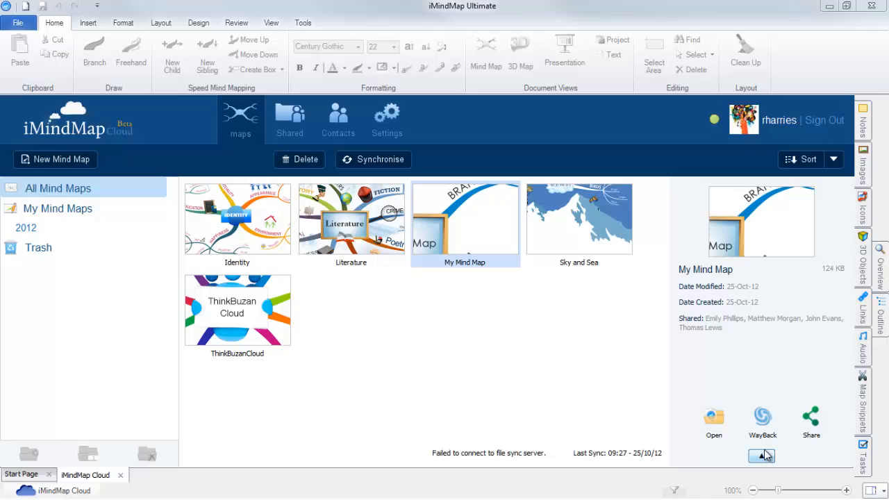
Expand My Mind Map's extra actions to show Rename and Trash
{"action": "left_click", "coordinate": [761, 456]}
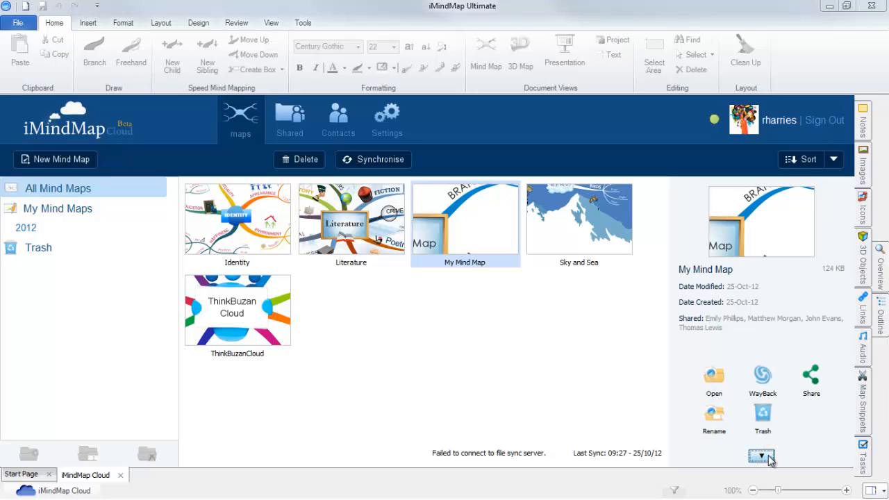
{"action": "mouse_move", "coordinate": [737, 447]}
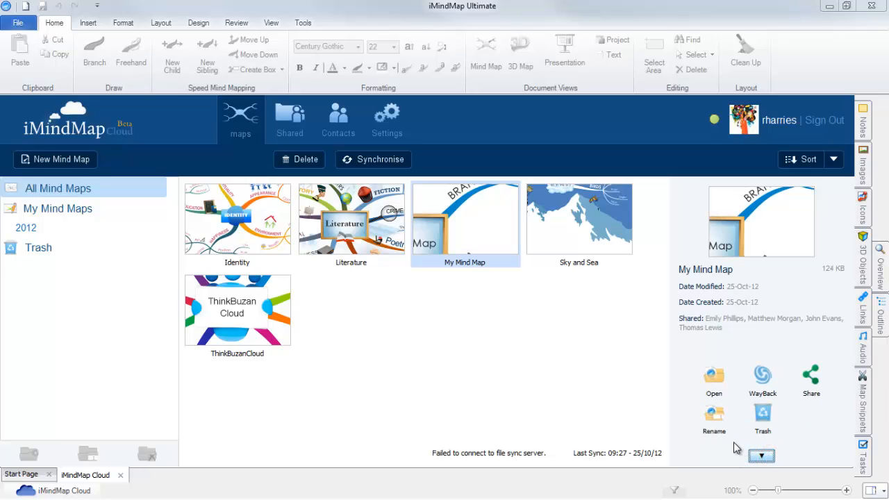
{"action": "mouse_move", "coordinate": [763, 417]}
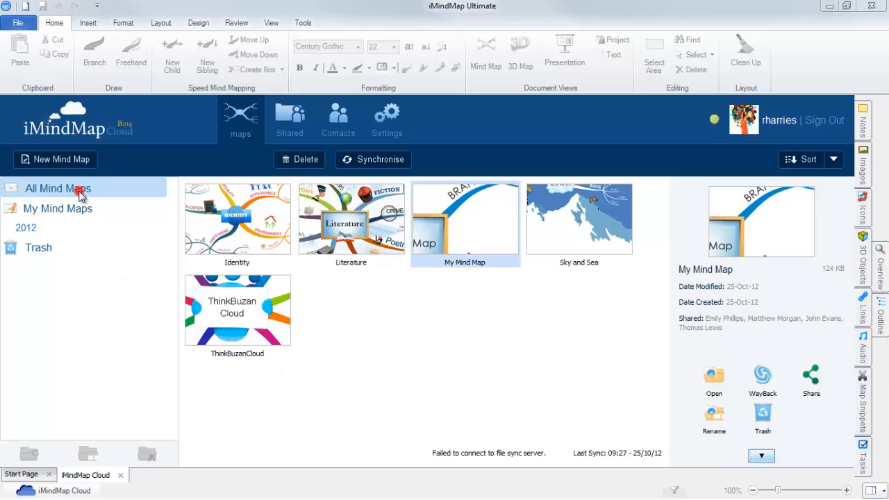
Show the My Mind Maps folder, start adding a folder, then cancel the Add Folder dialog
{"action": "left_click", "coordinate": [59, 208]}
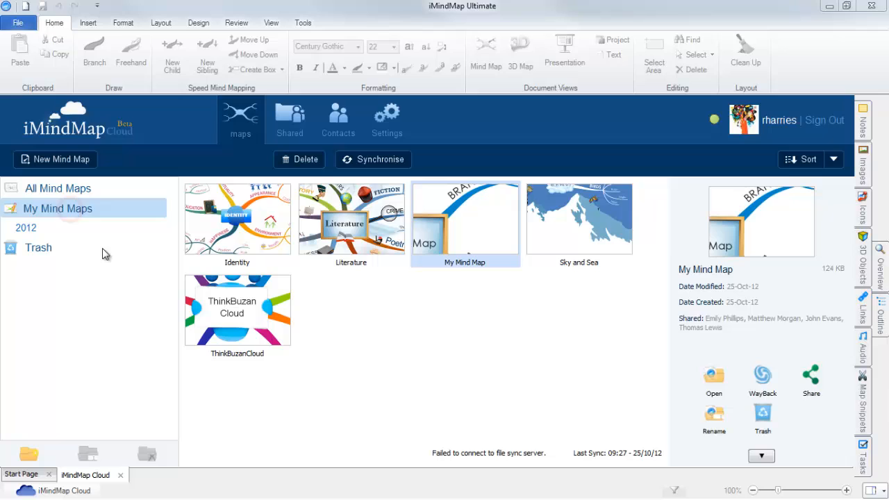
{"action": "mouse_move", "coordinate": [29, 456]}
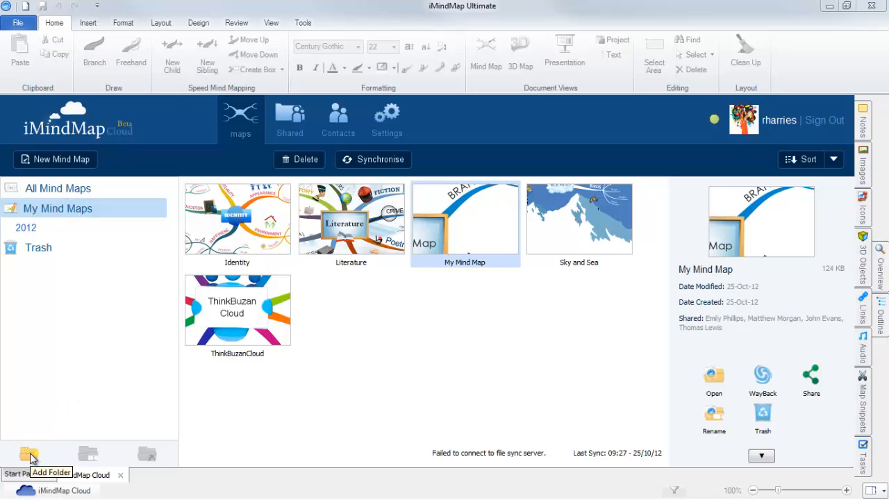
{"action": "left_click", "coordinate": [29, 454]}
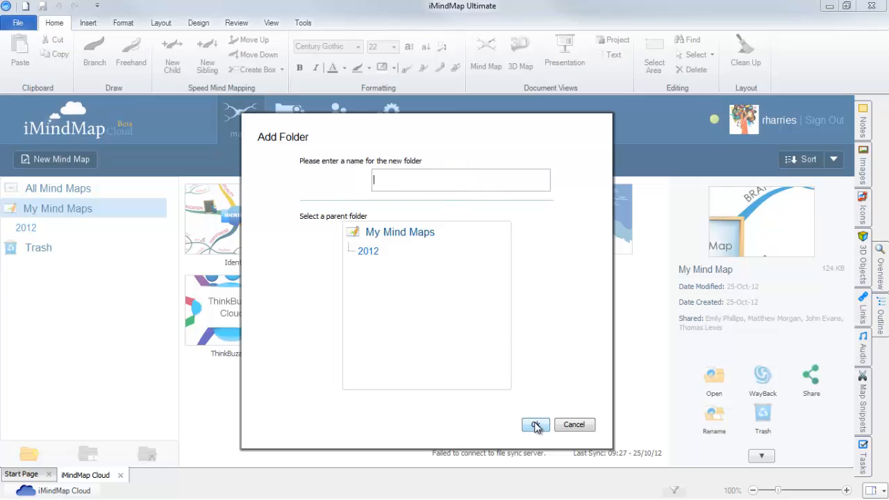
{"action": "left_click", "coordinate": [574, 425]}
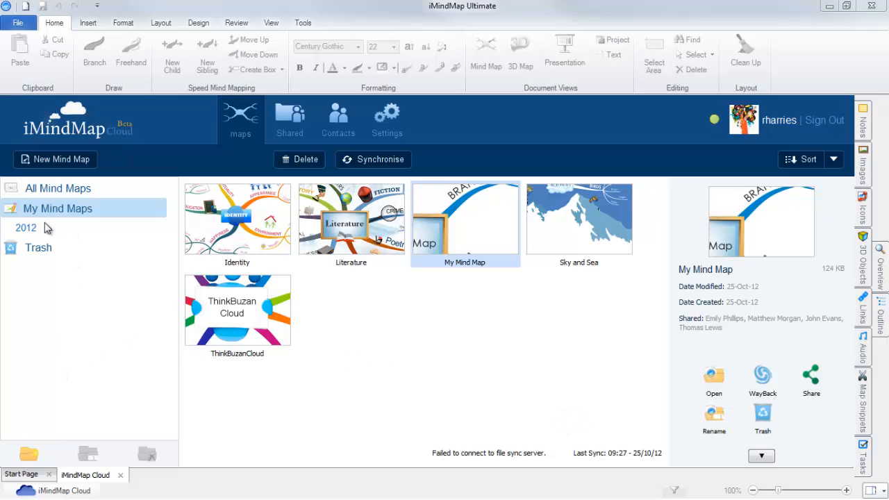
Select the 2012 folder in the cloud library list, revealing it contains no maps
{"action": "left_click", "coordinate": [25, 228]}
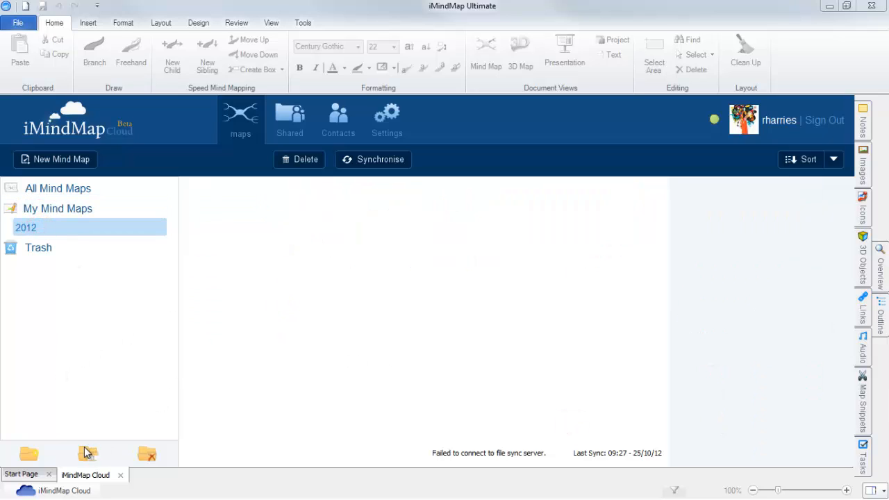
{"action": "mouse_move", "coordinate": [147, 453]}
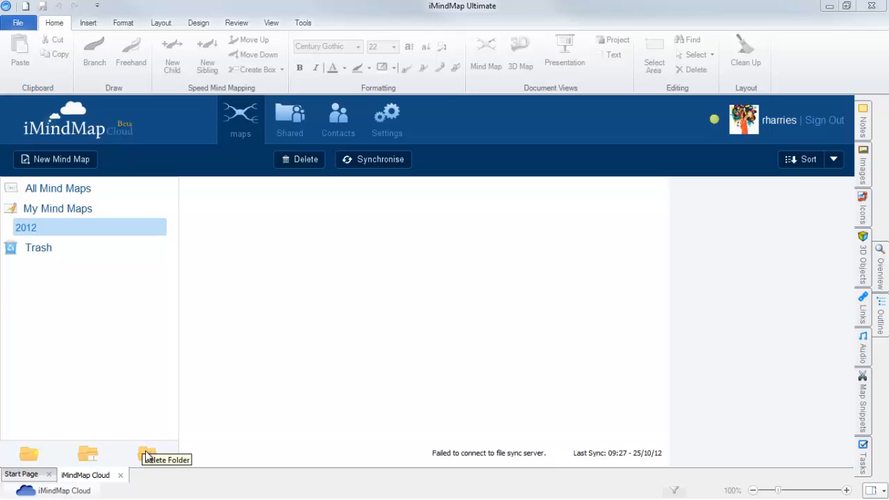